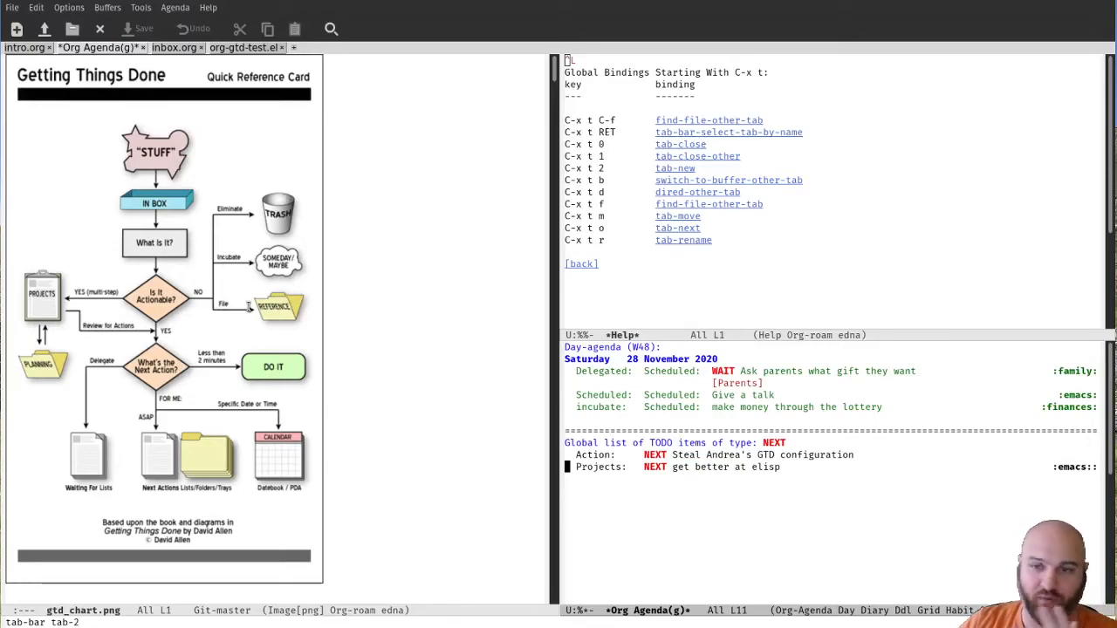
{"action": "mouse_move", "coordinate": [398, 258]}
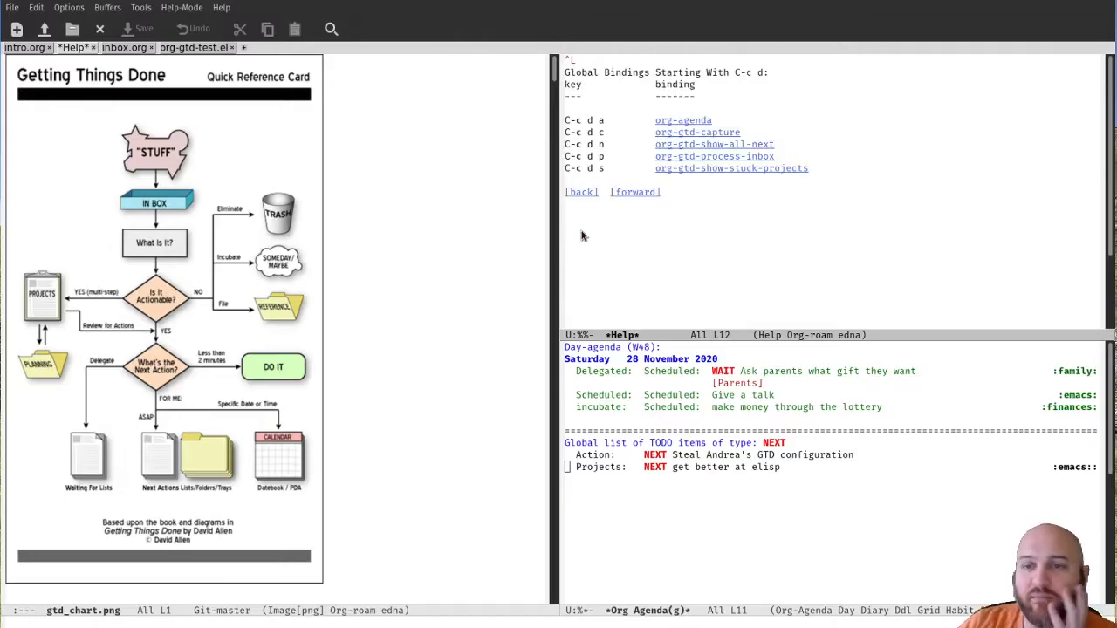
{"action": "mouse_move", "coordinate": [834, 166]}
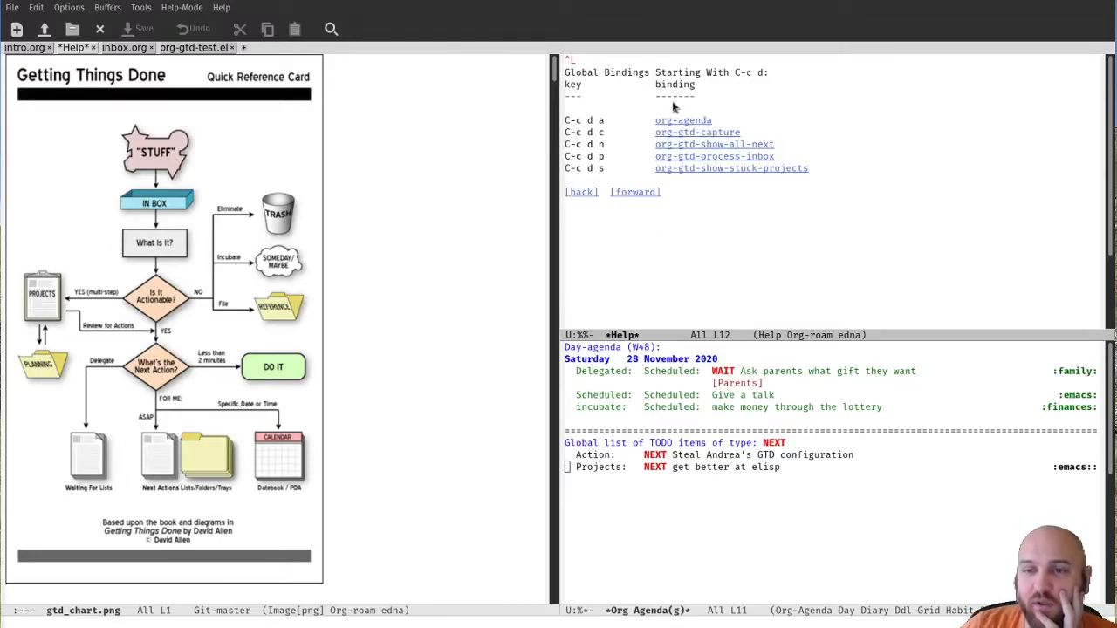
{"action": "mouse_move", "coordinate": [758, 131]}
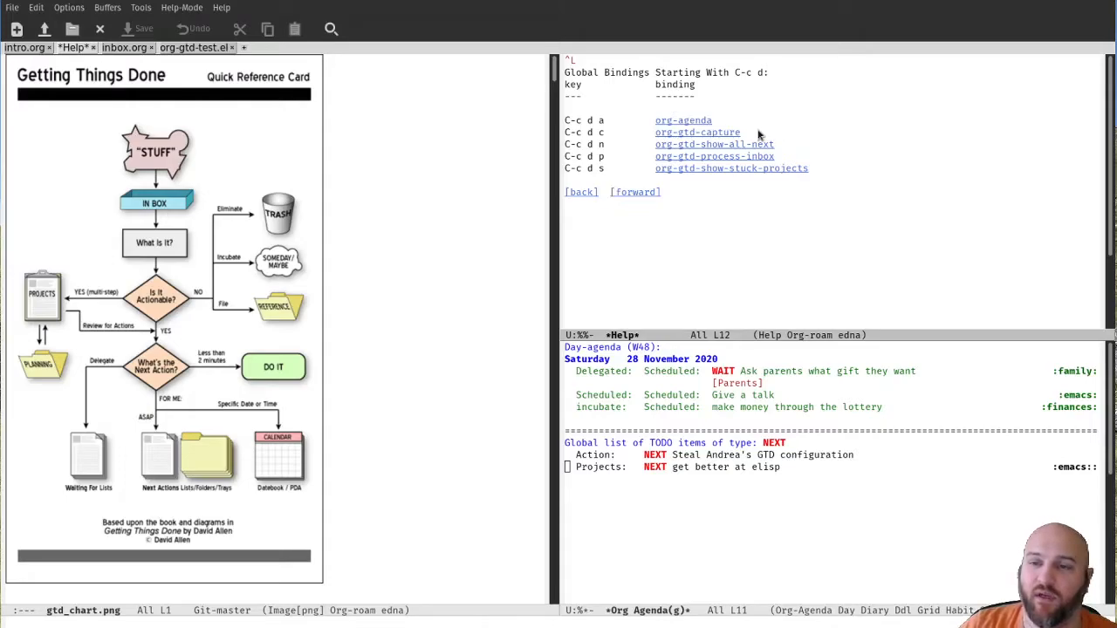
{"action": "mouse_move", "coordinate": [769, 136]}
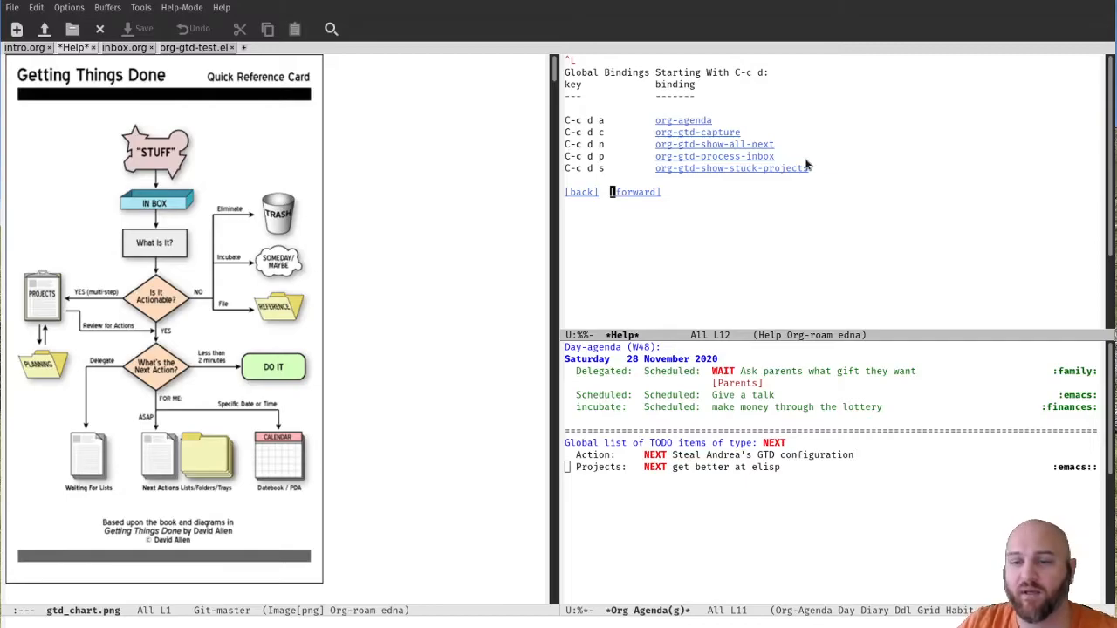
{"action": "mouse_move", "coordinate": [733, 530]}
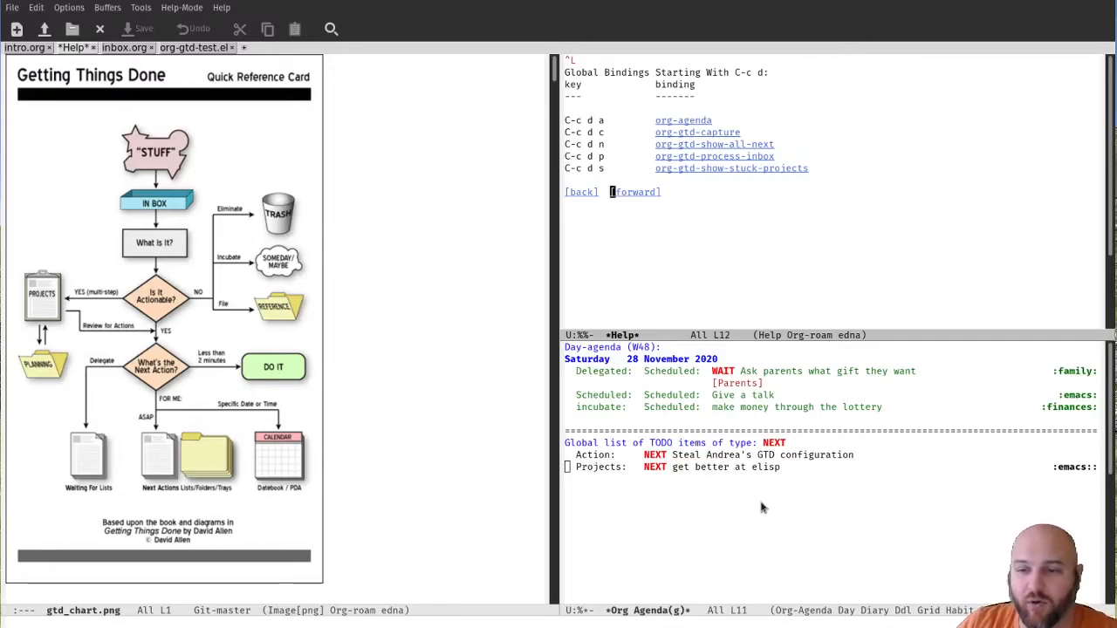
{"action": "mouse_move", "coordinate": [690, 538]}
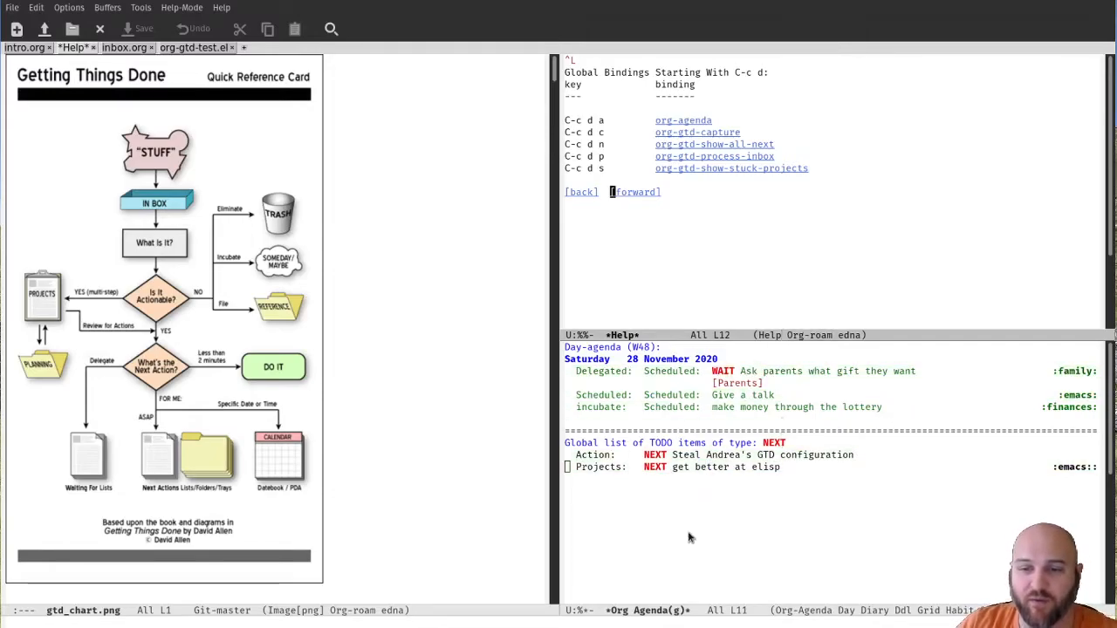
{"action": "mouse_move", "coordinate": [714, 534]}
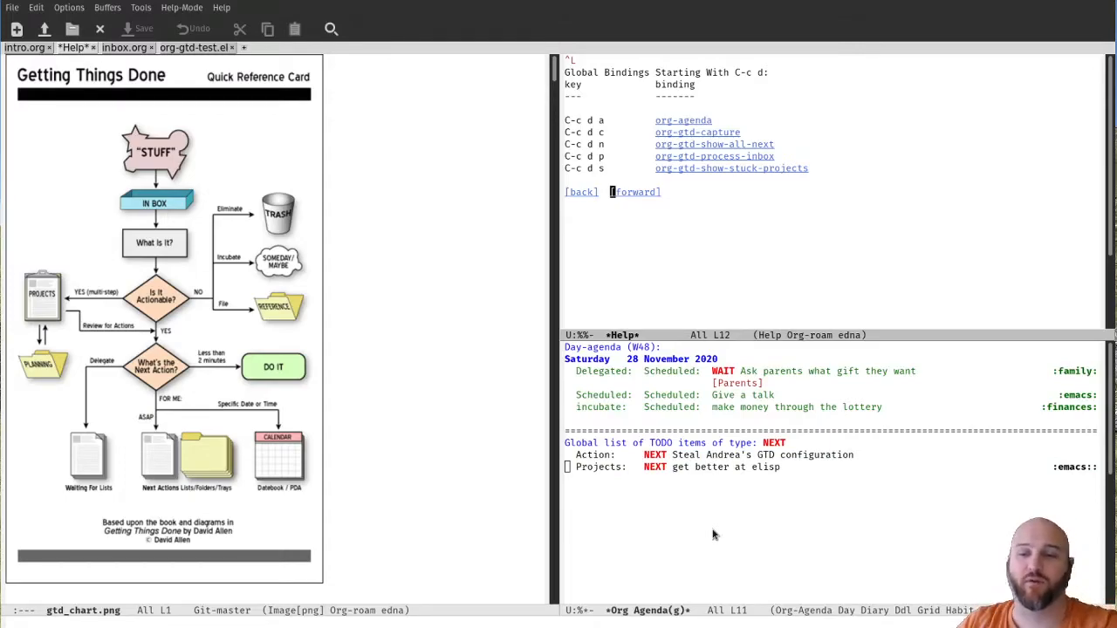
{"action": "mouse_move", "coordinate": [802, 492]}
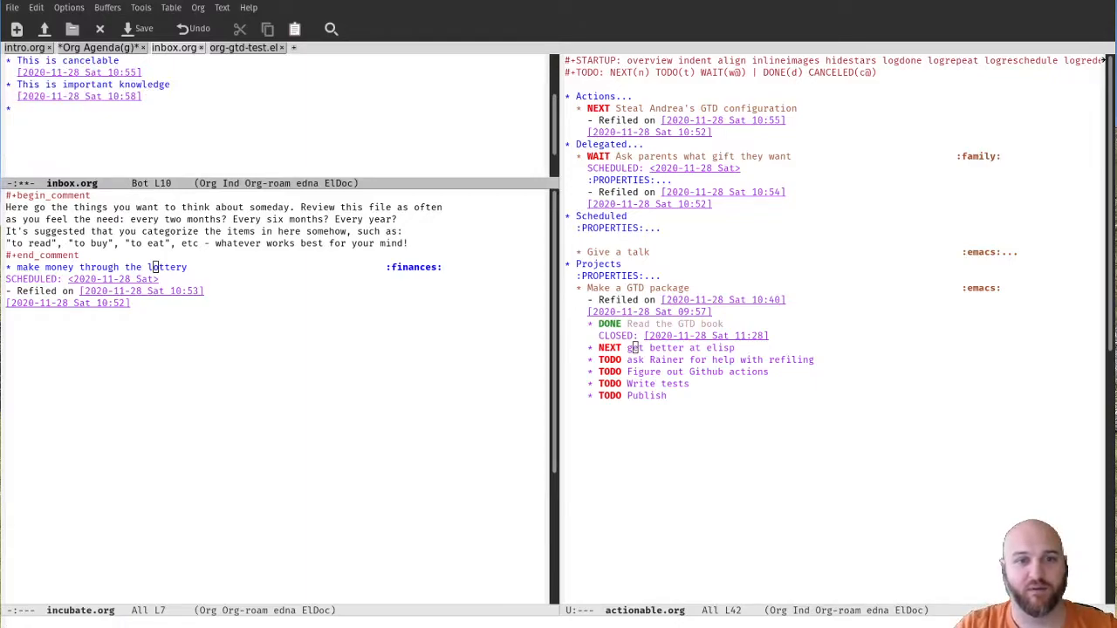
- Capture a new inbox entry titled 'simple project' with its timestamp and save inbox.org
{"action": "type", "text": "simple project"}
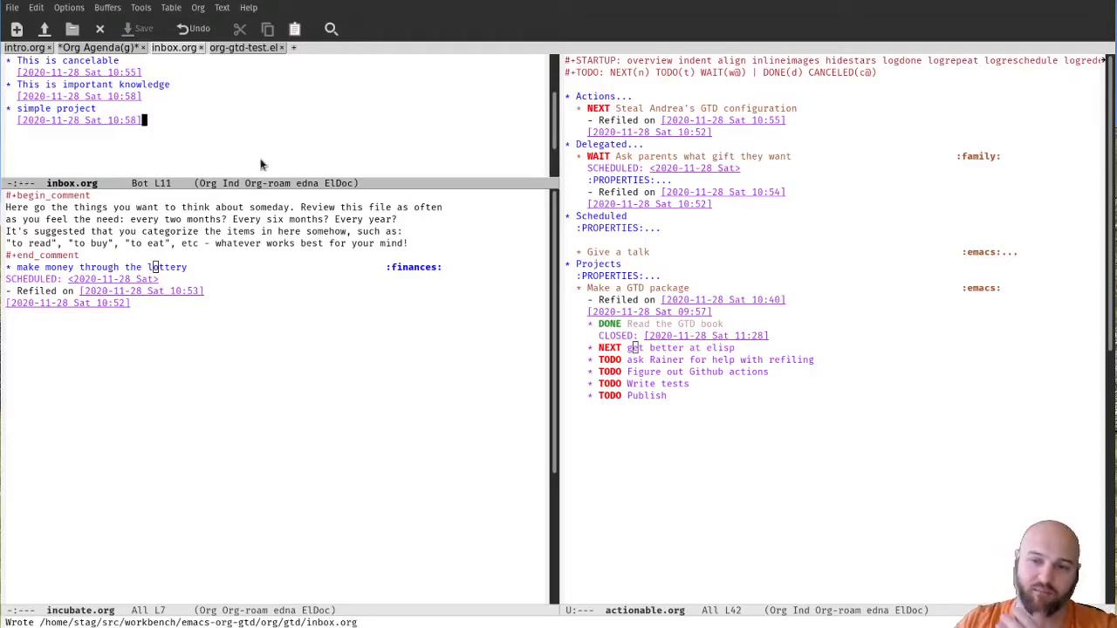
{"action": "mouse_move", "coordinate": [768, 475]}
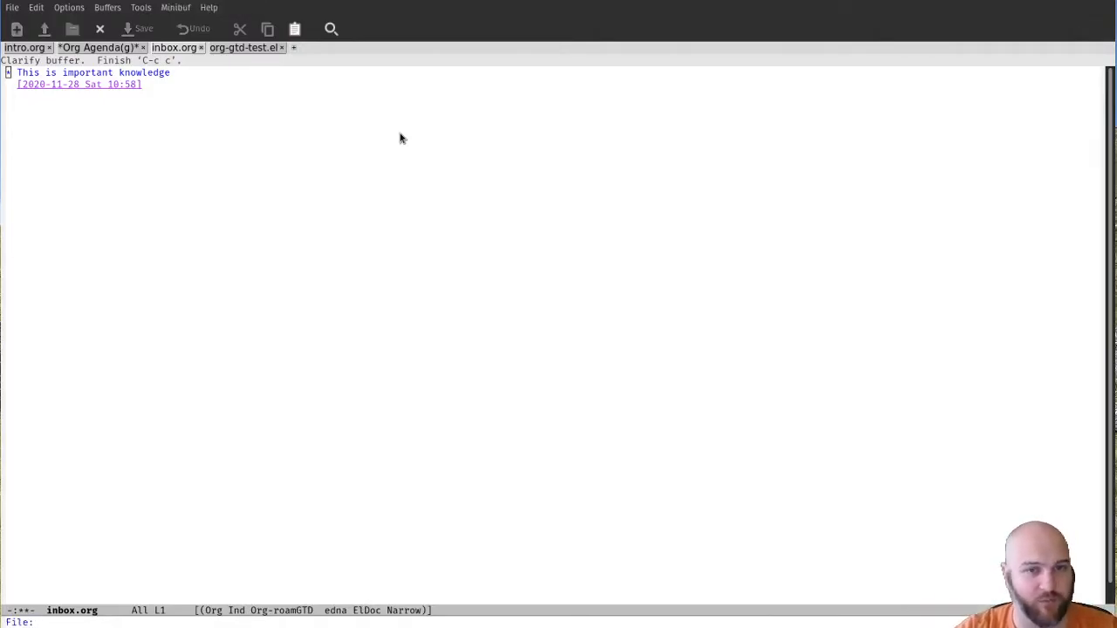
- Create an 'important' knowledge note in org-roam reading 'I have to capture this'
{"action": "type", "text": "important"}
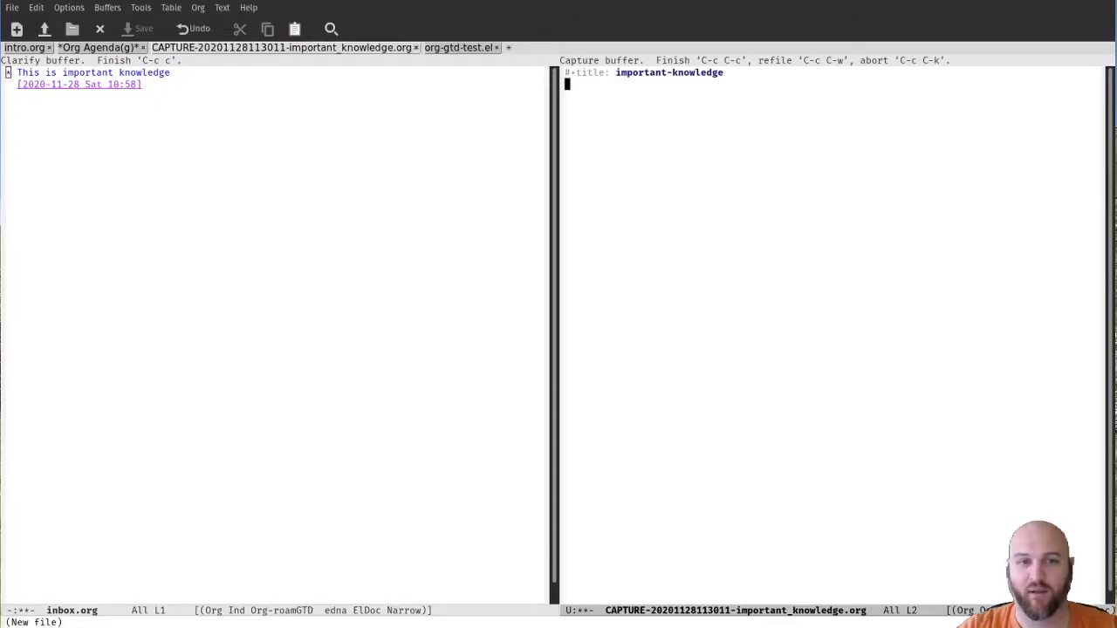
{"action": "type", "text": "I have to"}
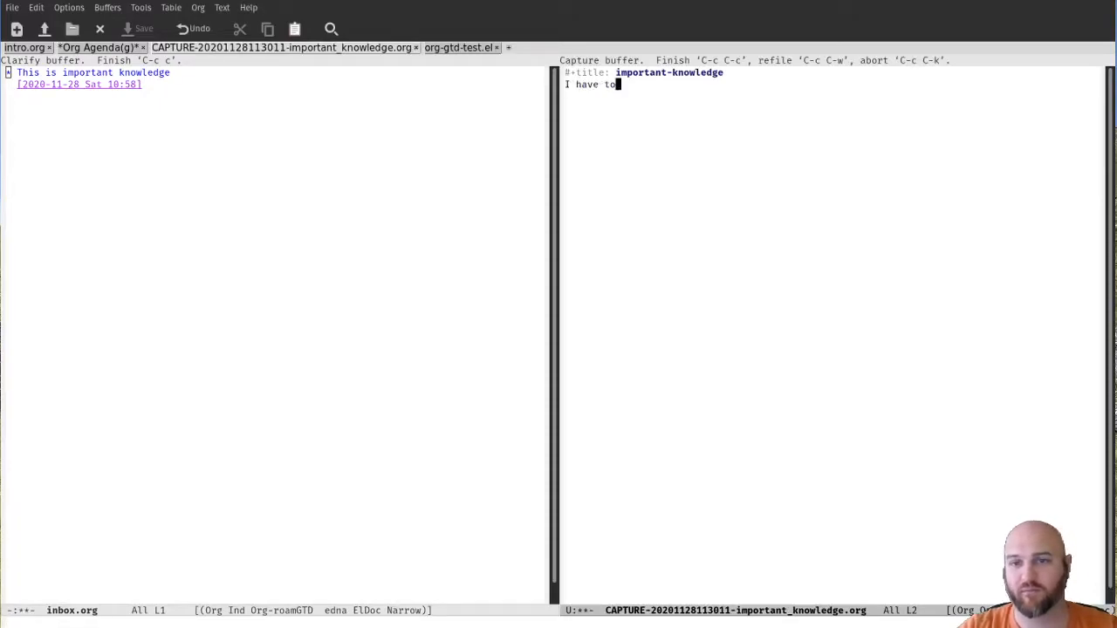
{"action": "type", "text": "capture this"}
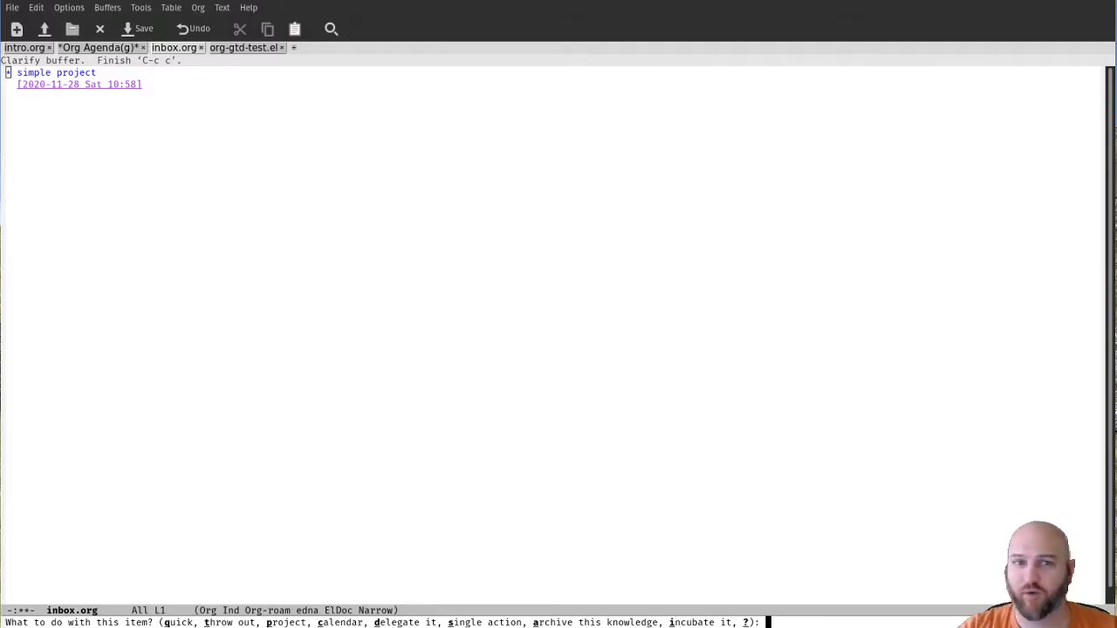
- Process the item as a project (p) and add First, Second and Third action sub-headings
{"action": "key", "text": "p"}
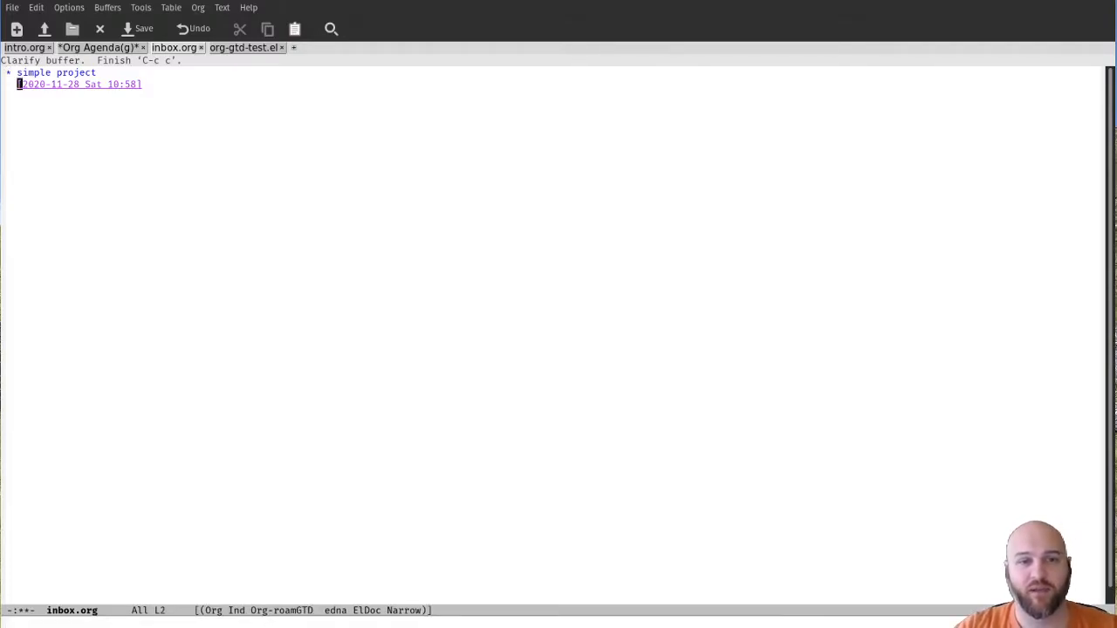
{"action": "type", "text": "First action"}
{"action": "type", "text": "* Seco"}
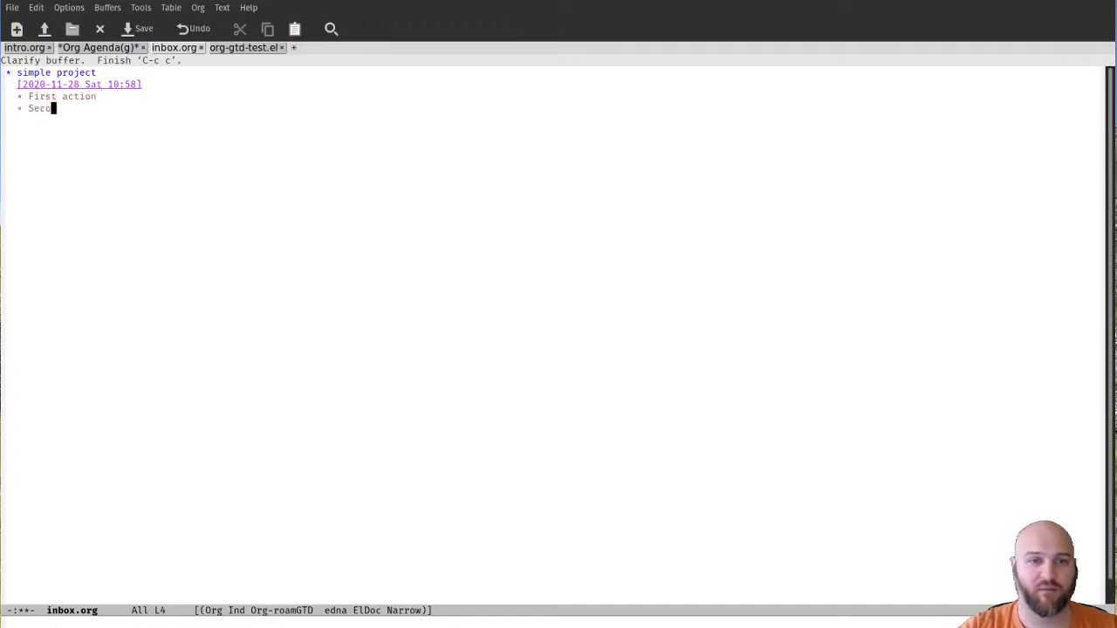
{"action": "key", "text": "Return"}
{"action": "type", "text": "* Third a"}
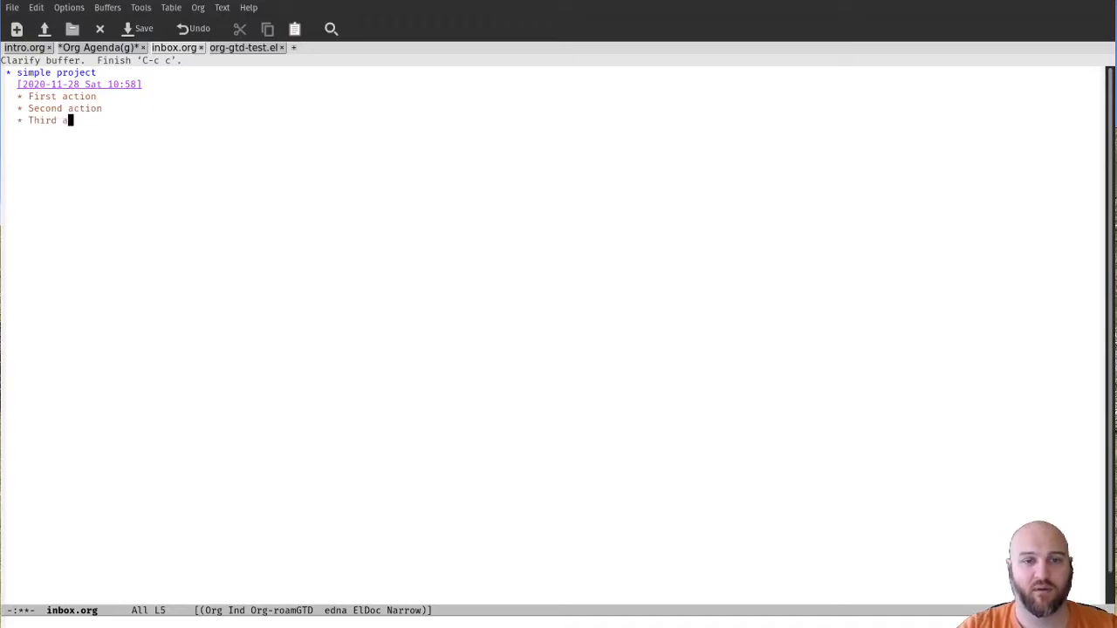
{"action": "type", "text": "ction"}
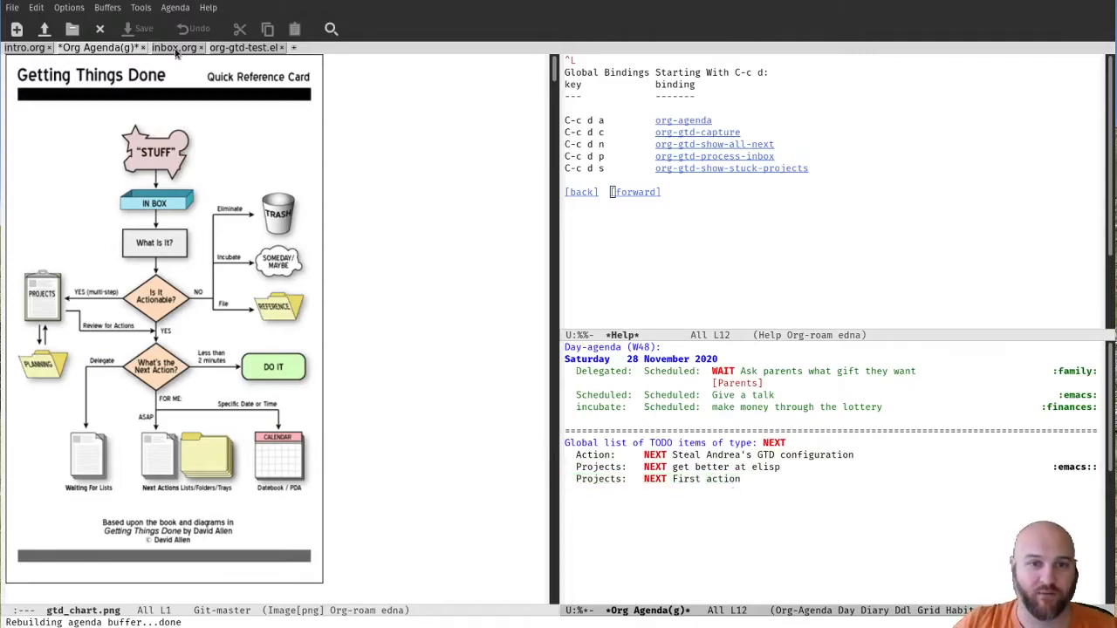
- Bring up the agenda listing scheduled and NEXT items with First action as the project's next step
{"action": "left_click", "coordinate": [174, 47]}
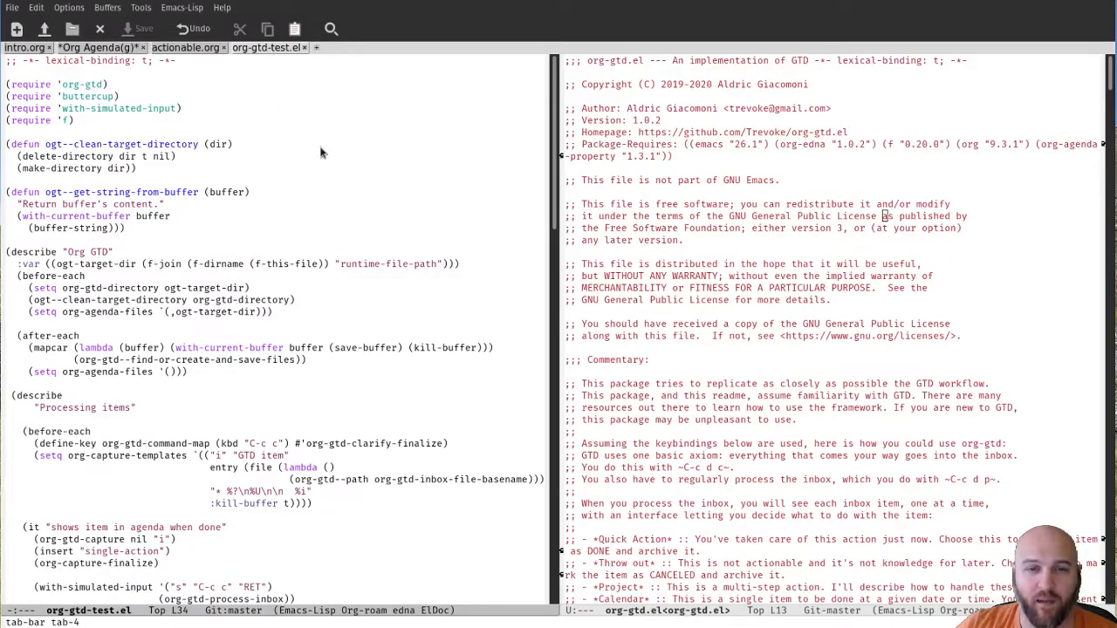
{"action": "mouse_move", "coordinate": [314, 161]}
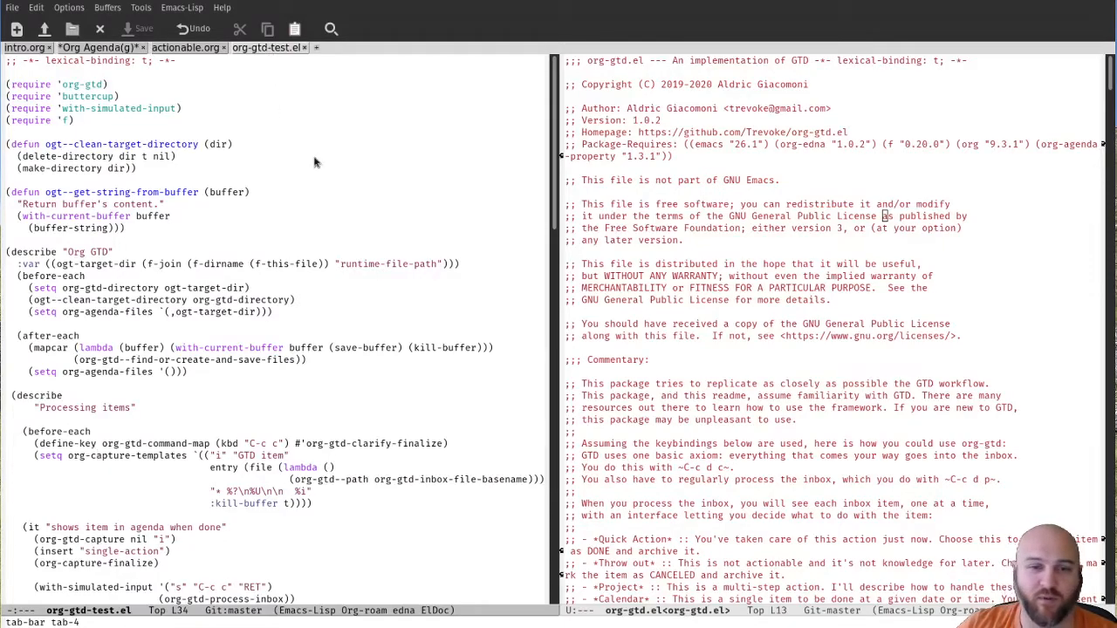
- Scroll org-gtd.el past the commentary and templates to the file functions and define-minor-mode
{"action": "scroll", "scroll_direction": "down", "scroll_amount": 3}
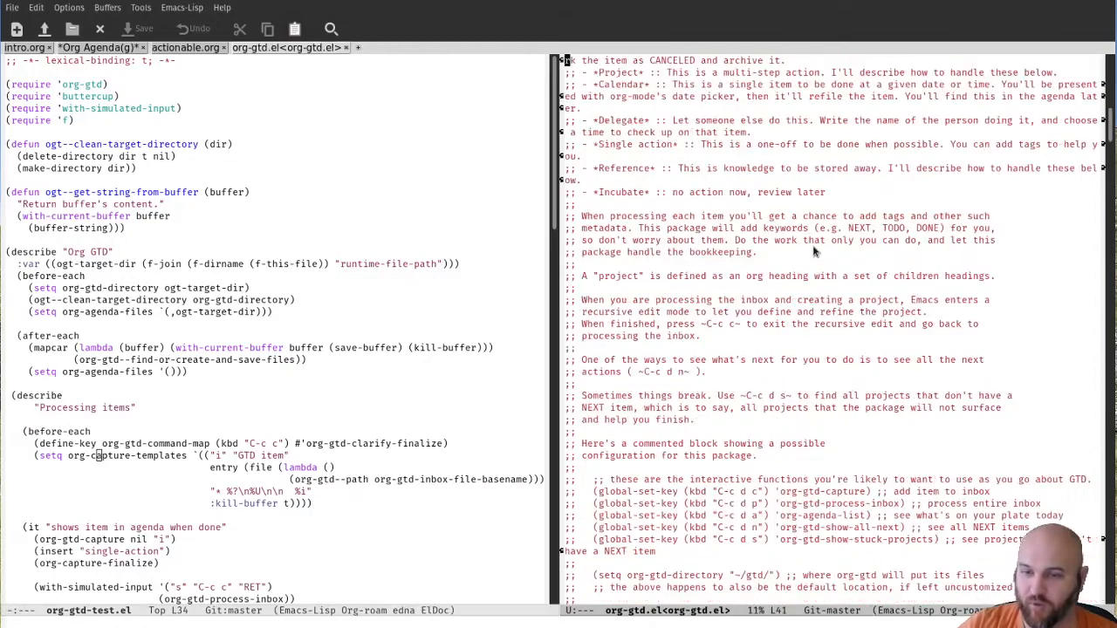
{"action": "scroll", "scroll_direction": "down", "scroll_amount": 3}
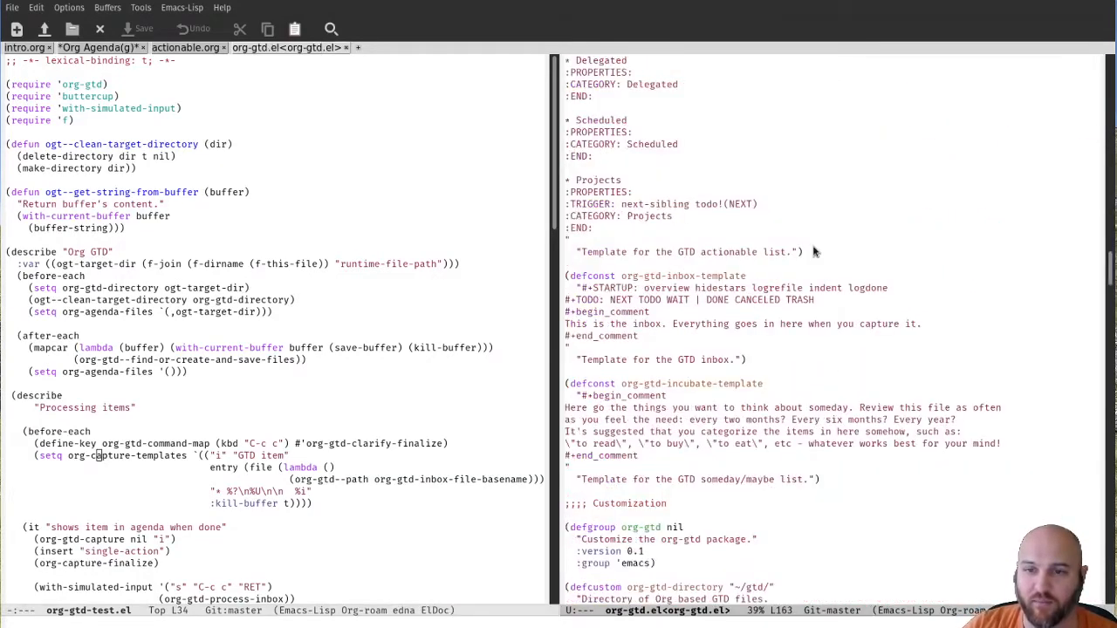
{"action": "scroll", "scroll_direction": "down", "scroll_amount": 3}
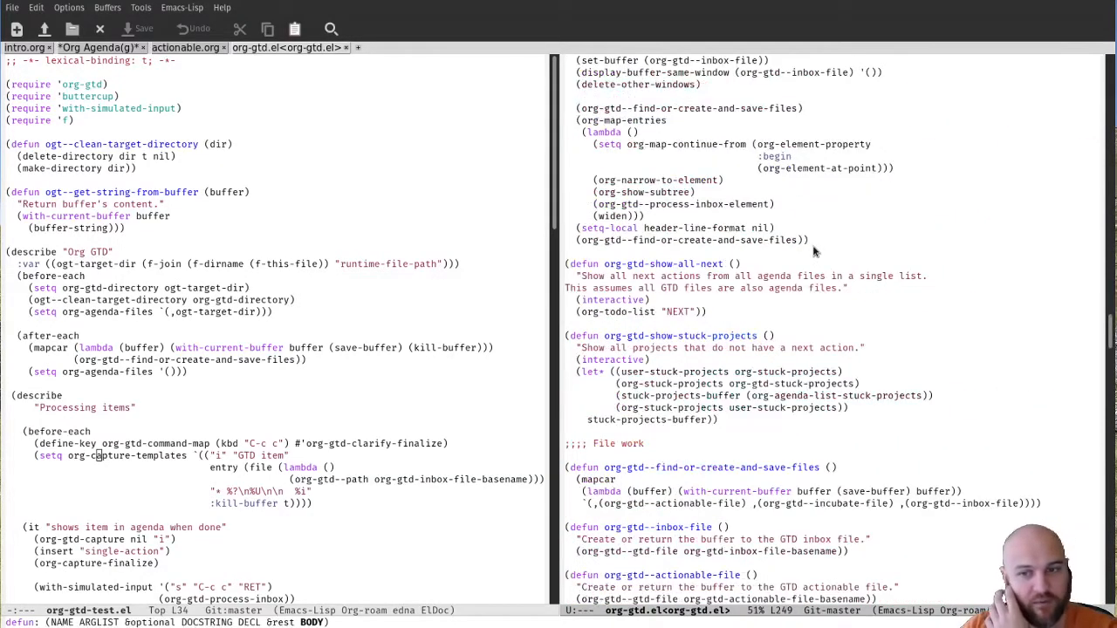
{"action": "scroll", "scroll_direction": "down", "scroll_amount": 3}
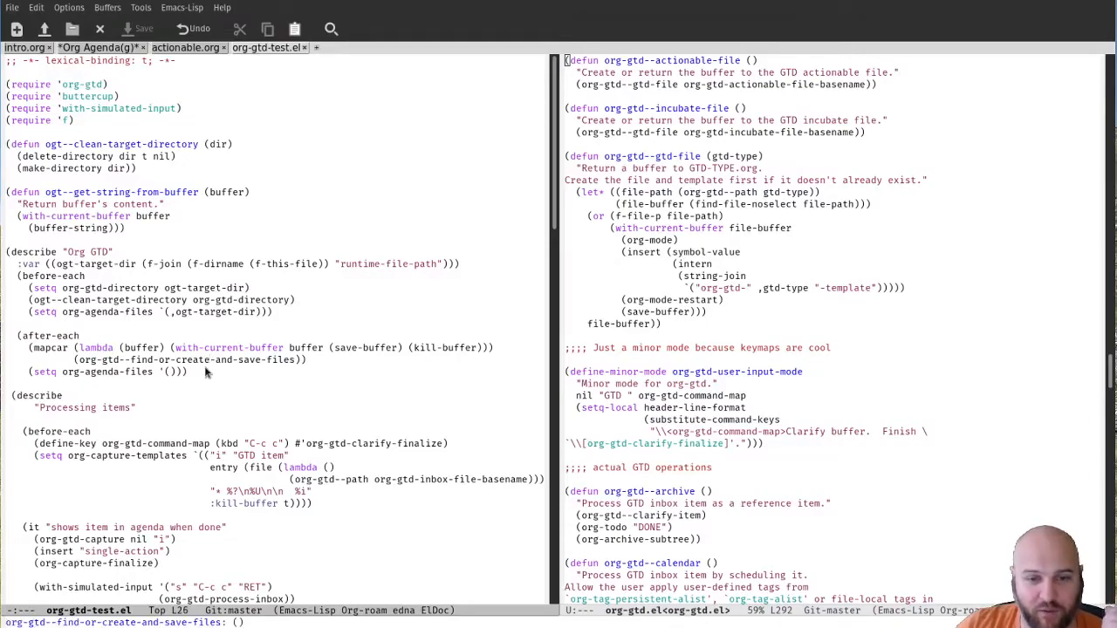
- Scroll org-gtd-test.el through the 'Processing items' tests to 'Finding a refile target'
{"action": "scroll", "scroll_direction": "down", "scroll_amount": 3}
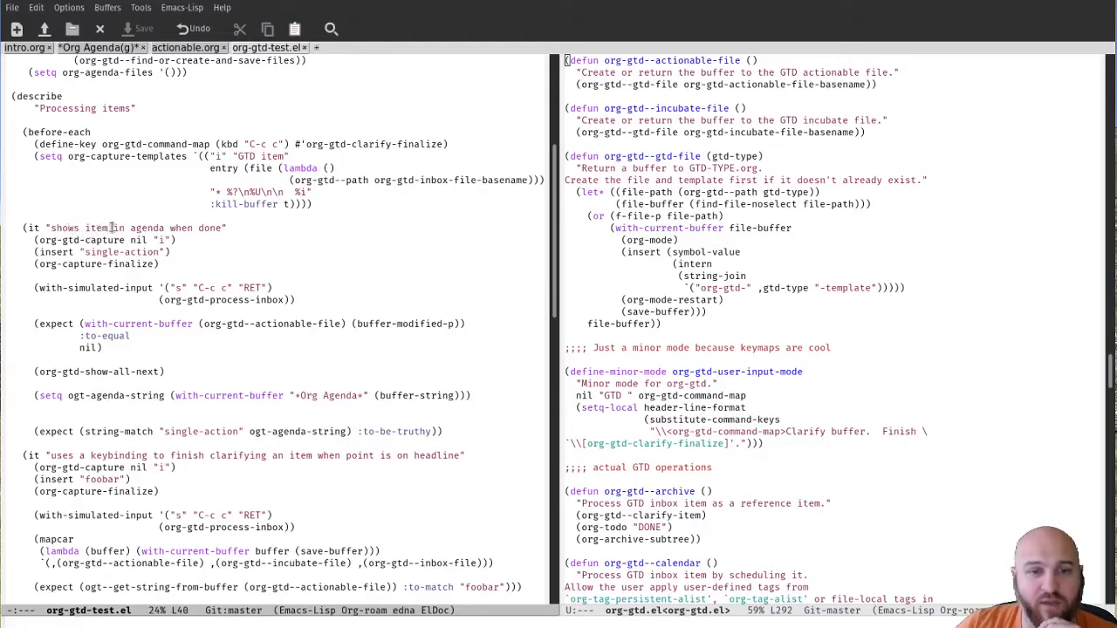
{"action": "scroll", "scroll_direction": "down", "scroll_amount": 3}
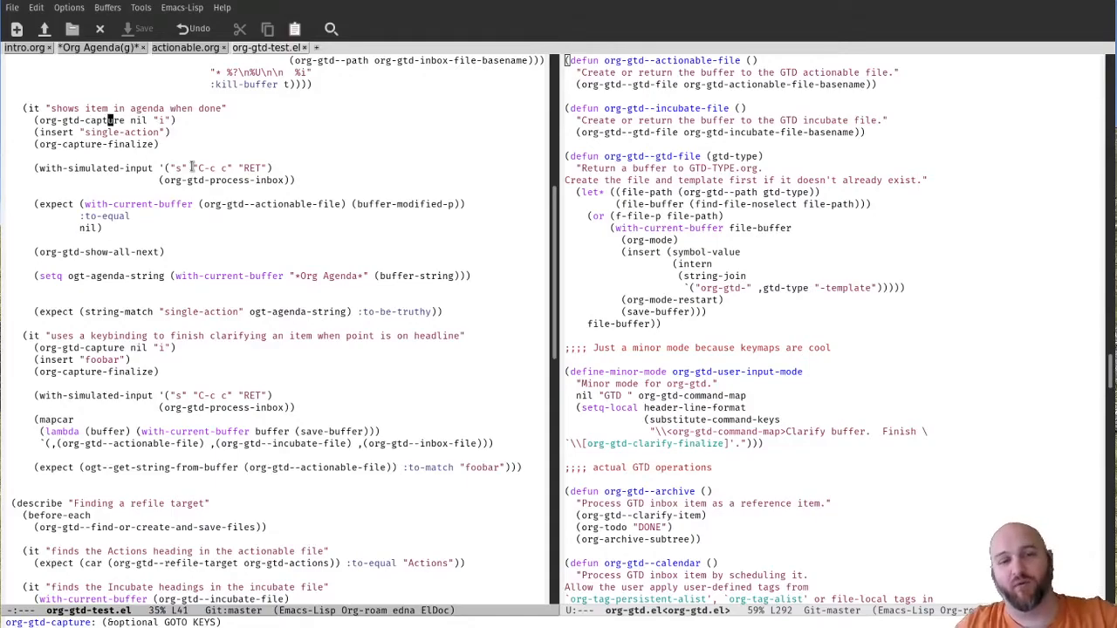
{"action": "mouse_move", "coordinate": [194, 161]}
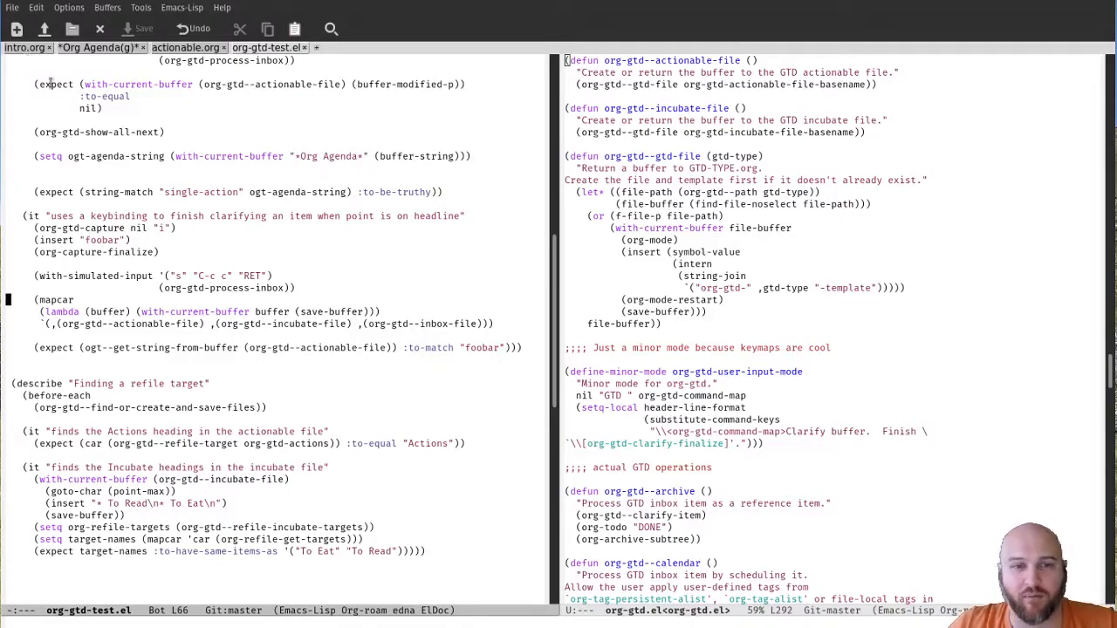
{"action": "left_click", "coordinate": [26, 47]}
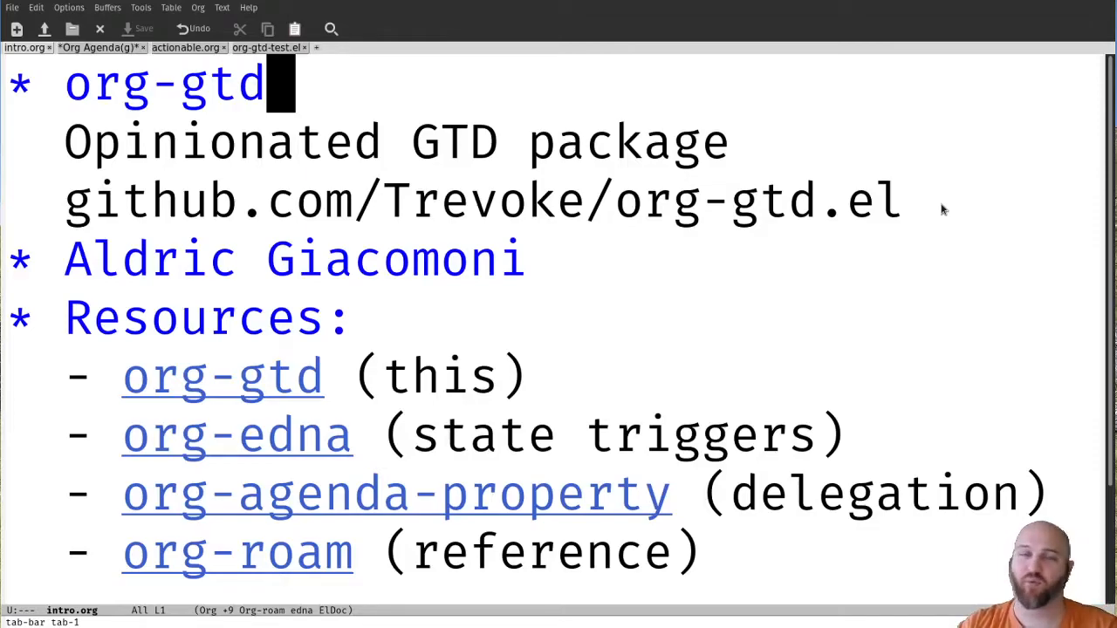
{"action": "mouse_move", "coordinate": [678, 118]}
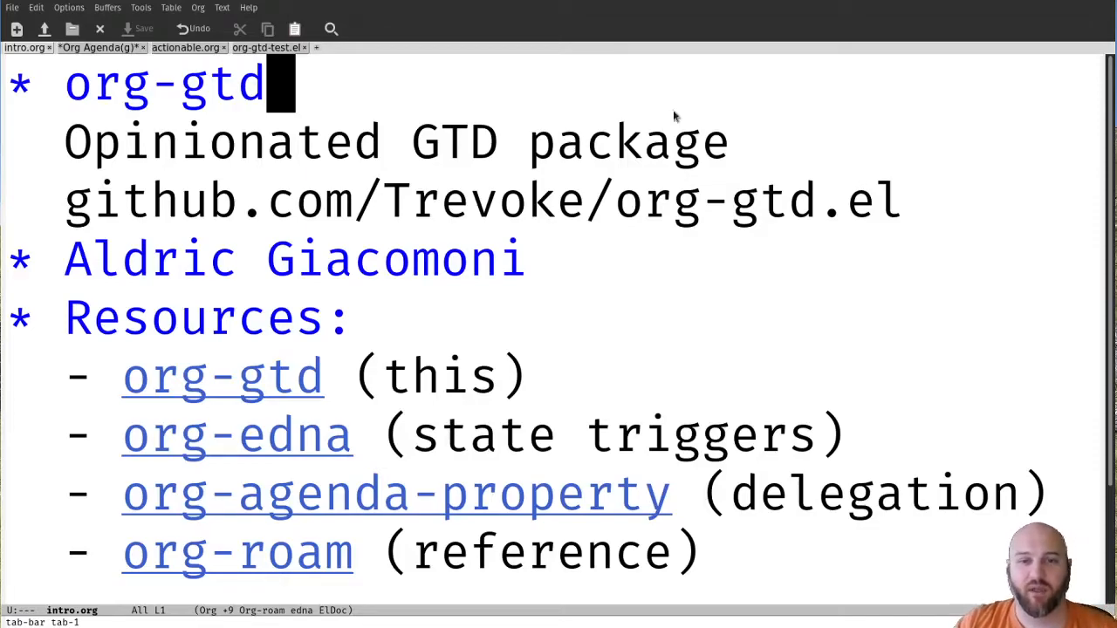